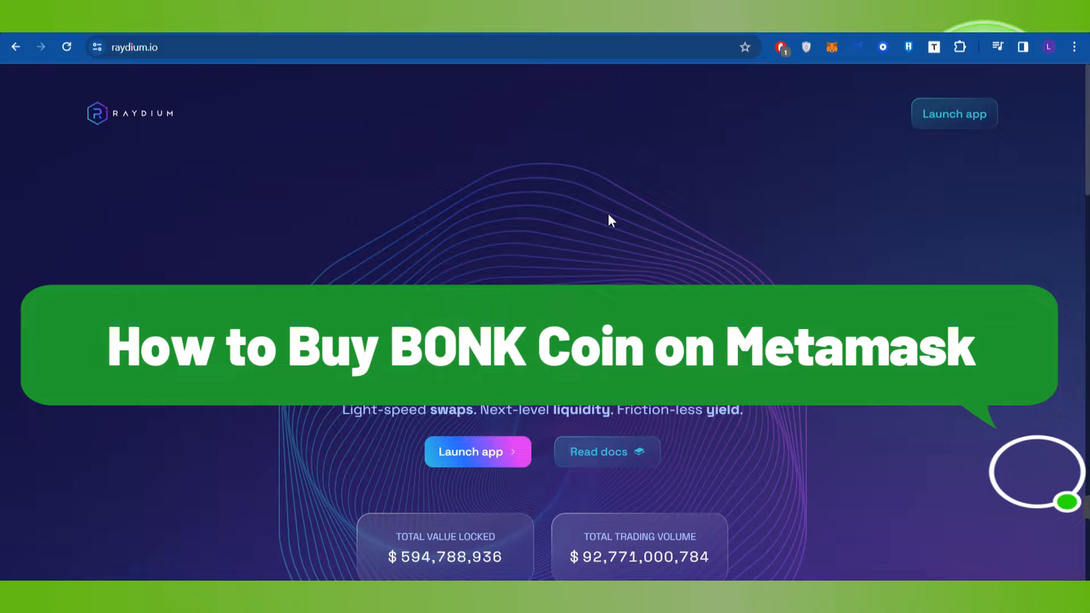
Launch the Raydium app and approve connecting the MetaMask Solana wallet via Secure Connection
scroll("down", 3)
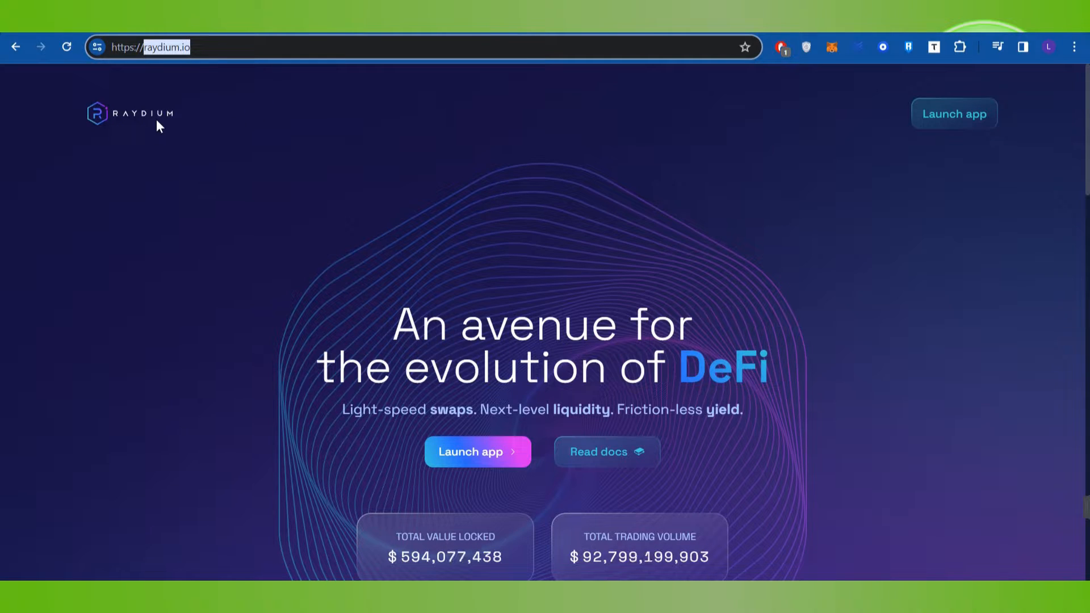
mouse_move(614, 224)
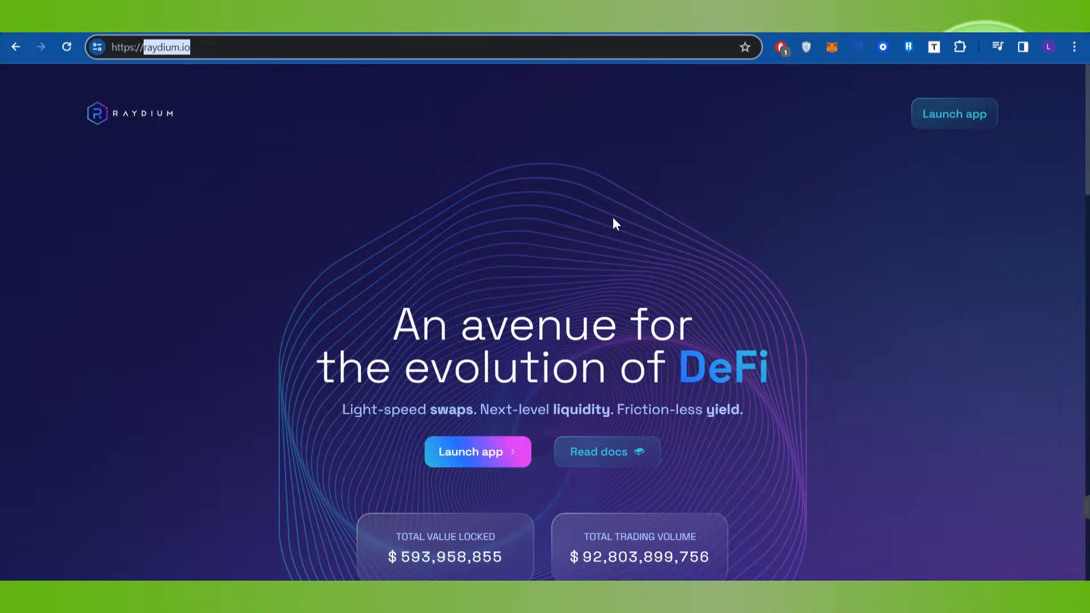
scroll("down", 3)
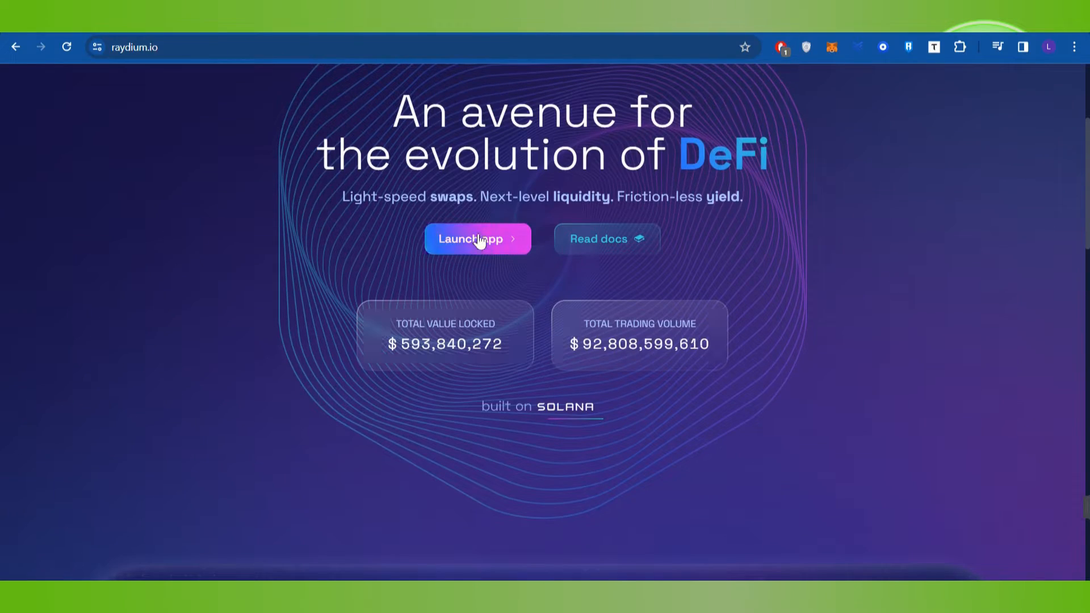
left_click(471, 238)
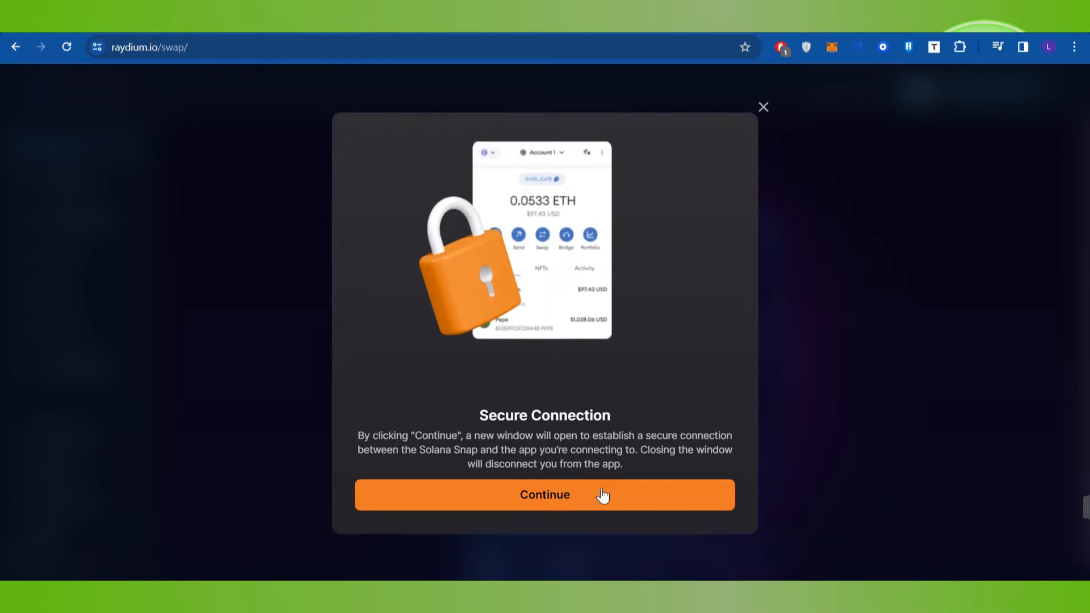
left_click(544, 495)
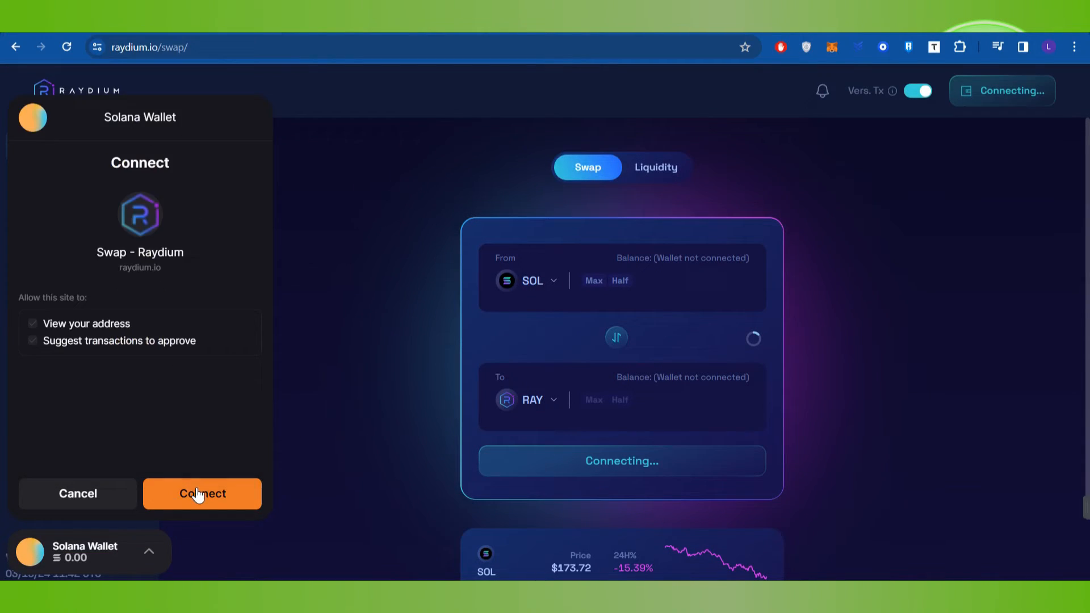
left_click(201, 493)
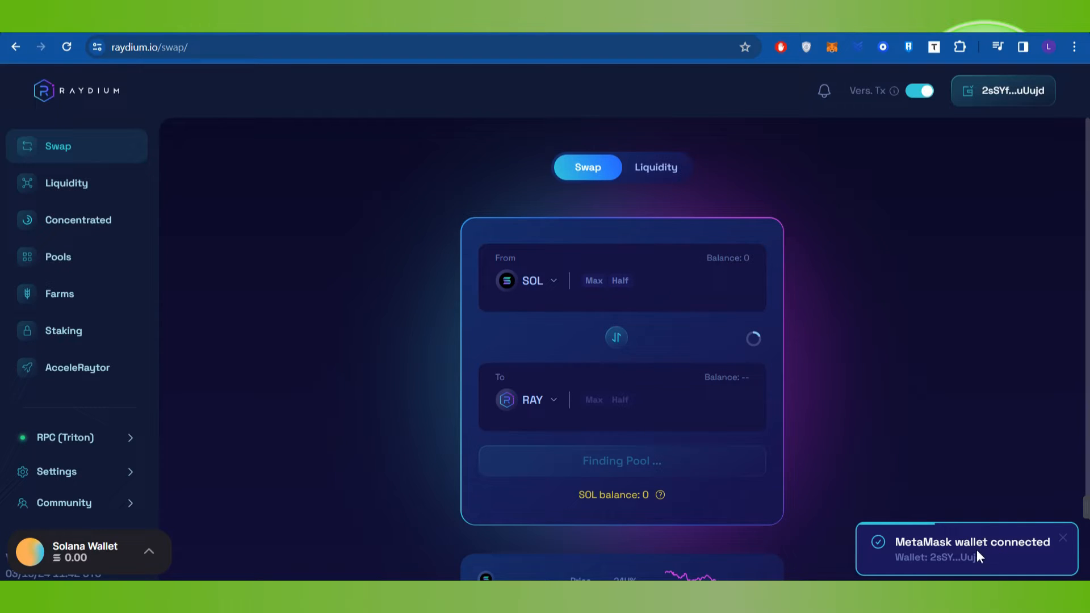
mouse_move(1062, 285)
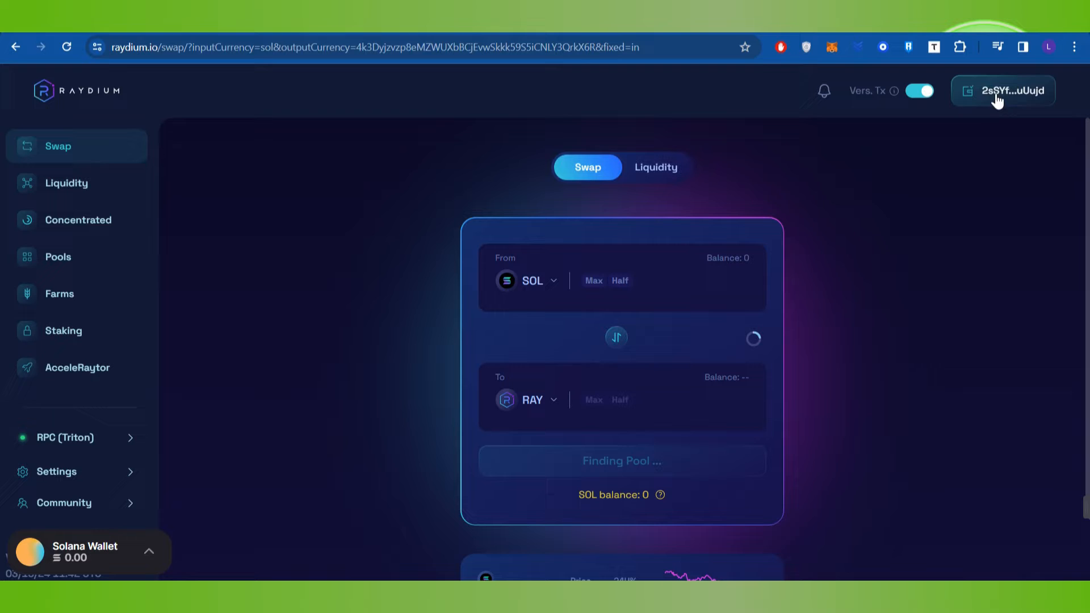
mouse_move(867, 342)
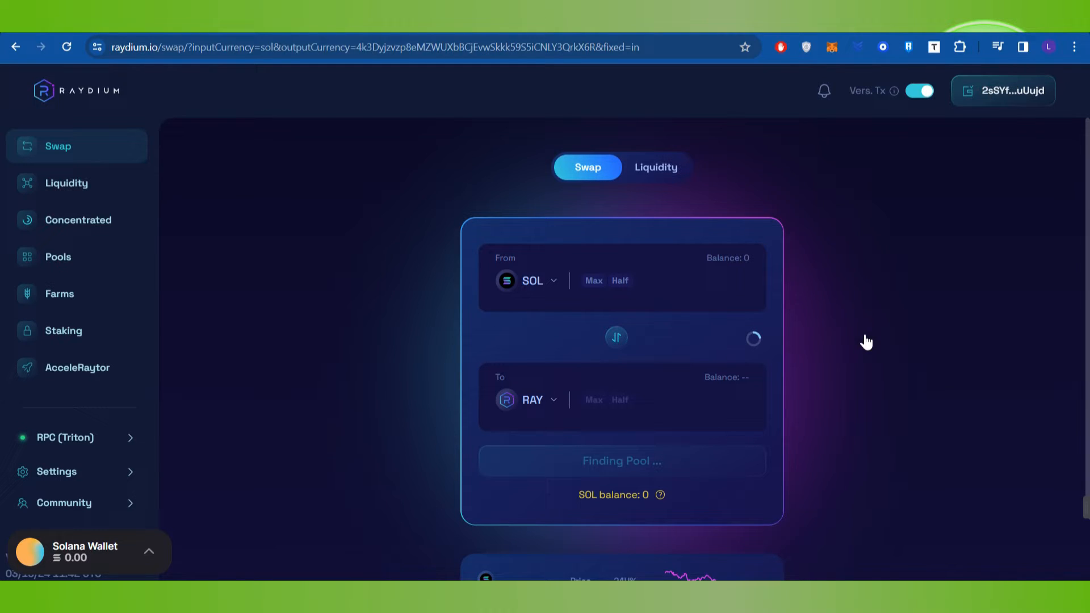
mouse_move(547, 297)
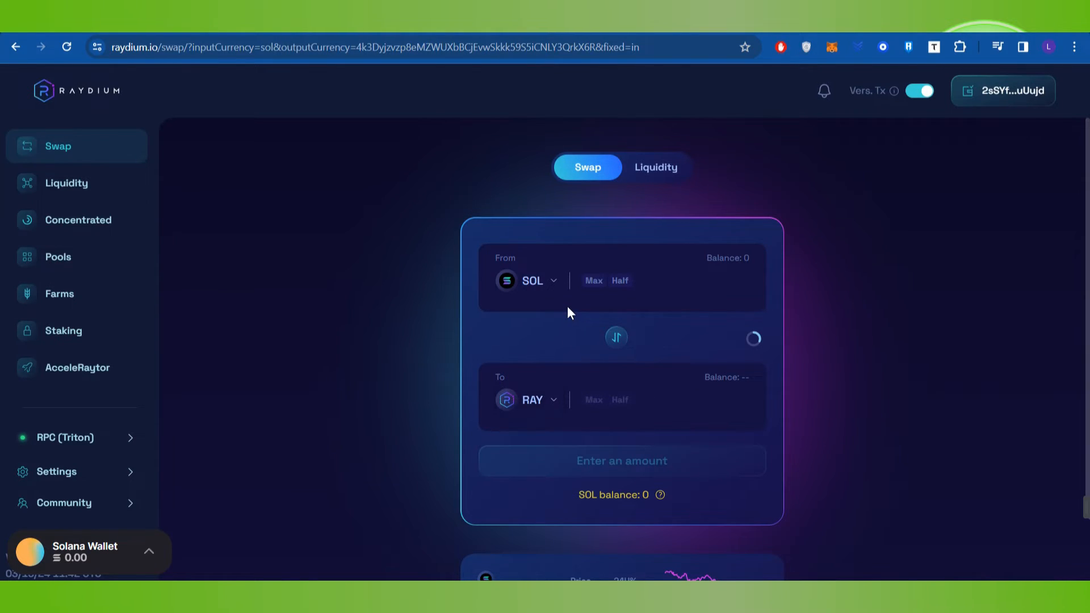
Search 'bonk' in the To token selector and choose Bonk in place of RAY
left_click(528, 280)
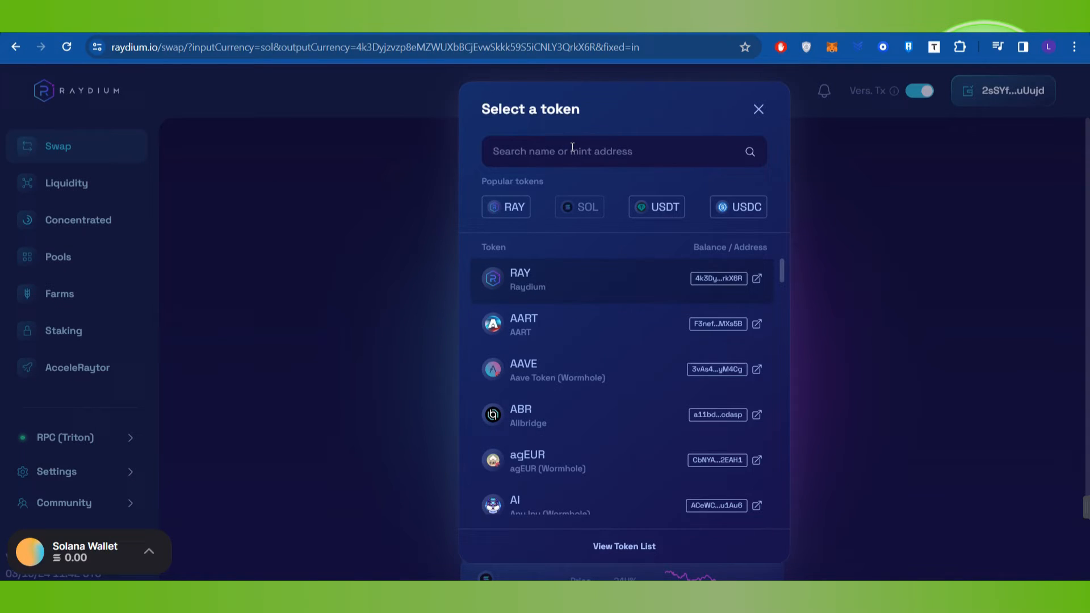
type("bonk")
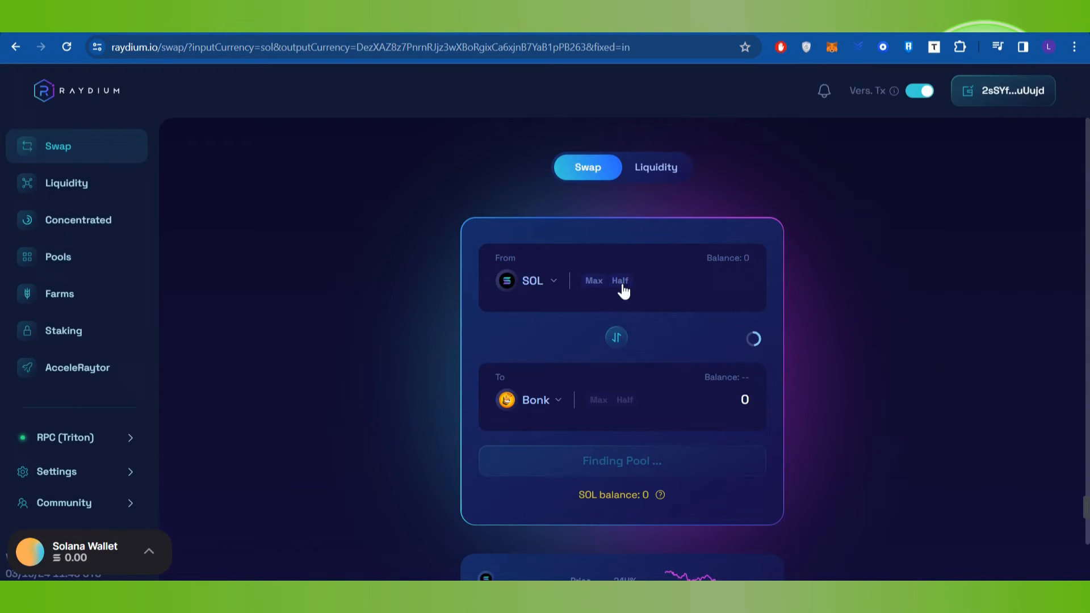
Enter 20 in the From SOL amount so the Bonk quote appears
type("2")
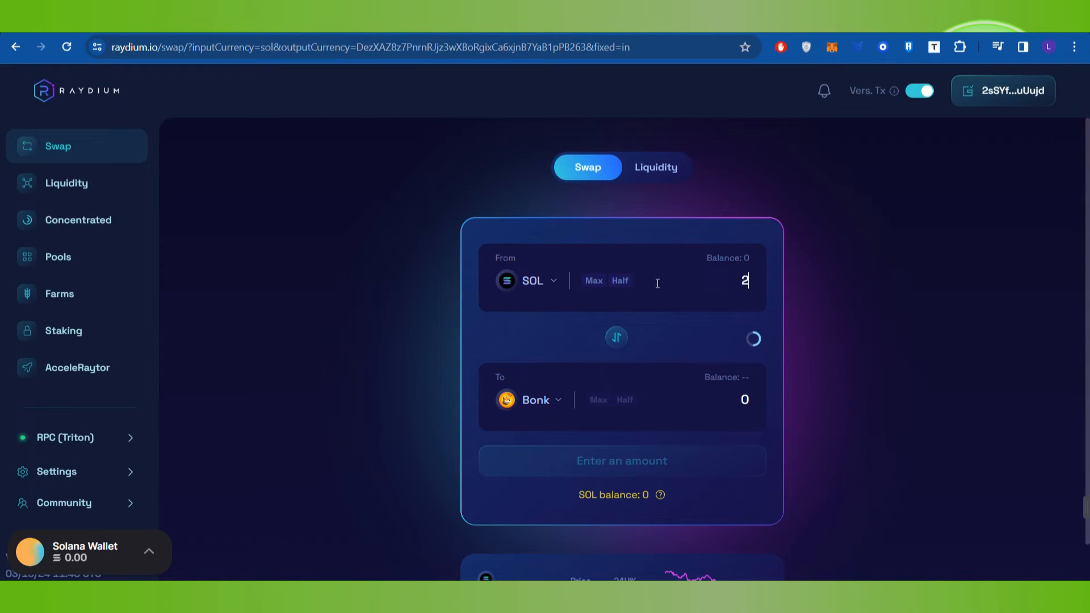
type("0")
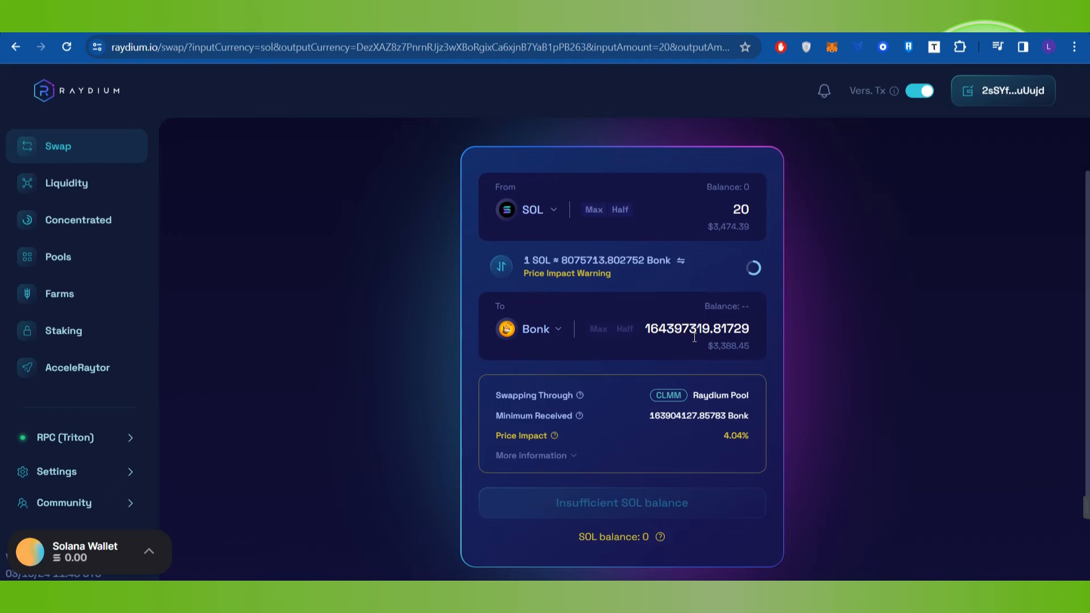
left_click(740, 209)
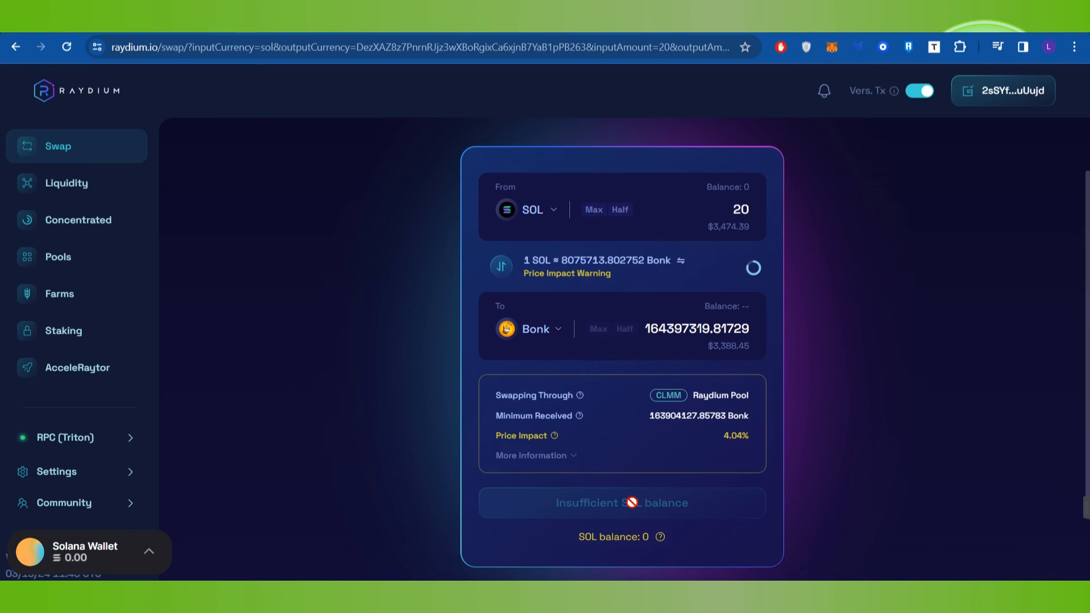
left_click(740, 209)
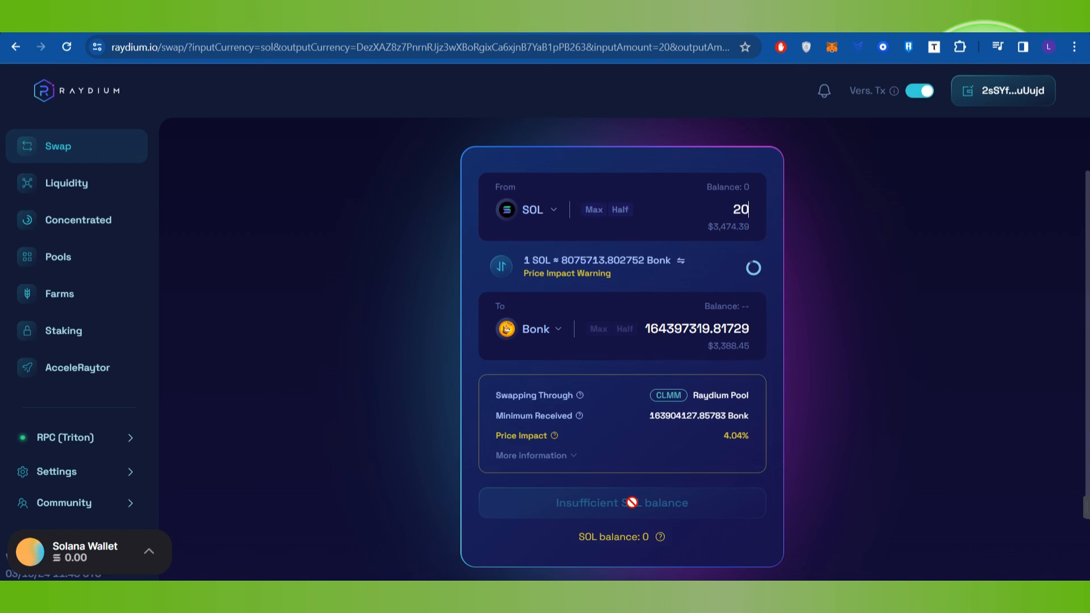